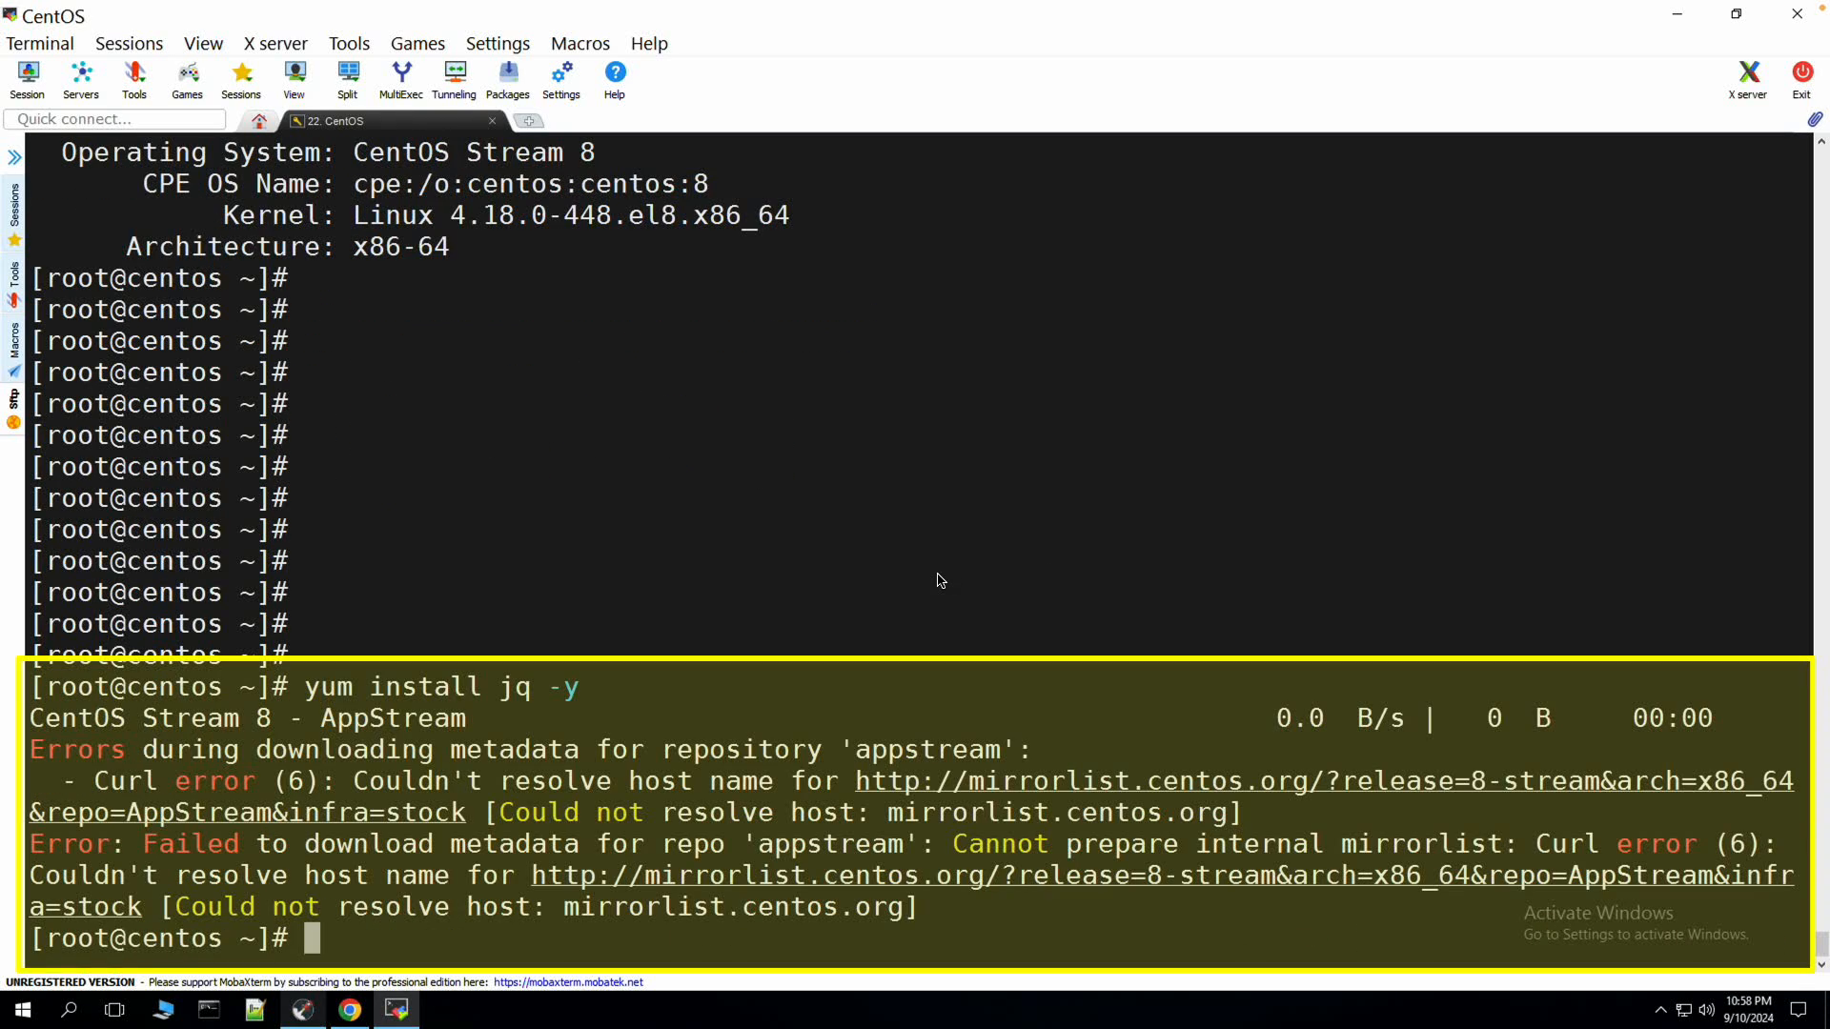
# Comment out mirrorlist in /etc/yum.repos.d/CentOS-*, switch baseurl to vault.centos.org, and retype 'yum install jq -y'.
pyautogui.doubleClick(183, 749)
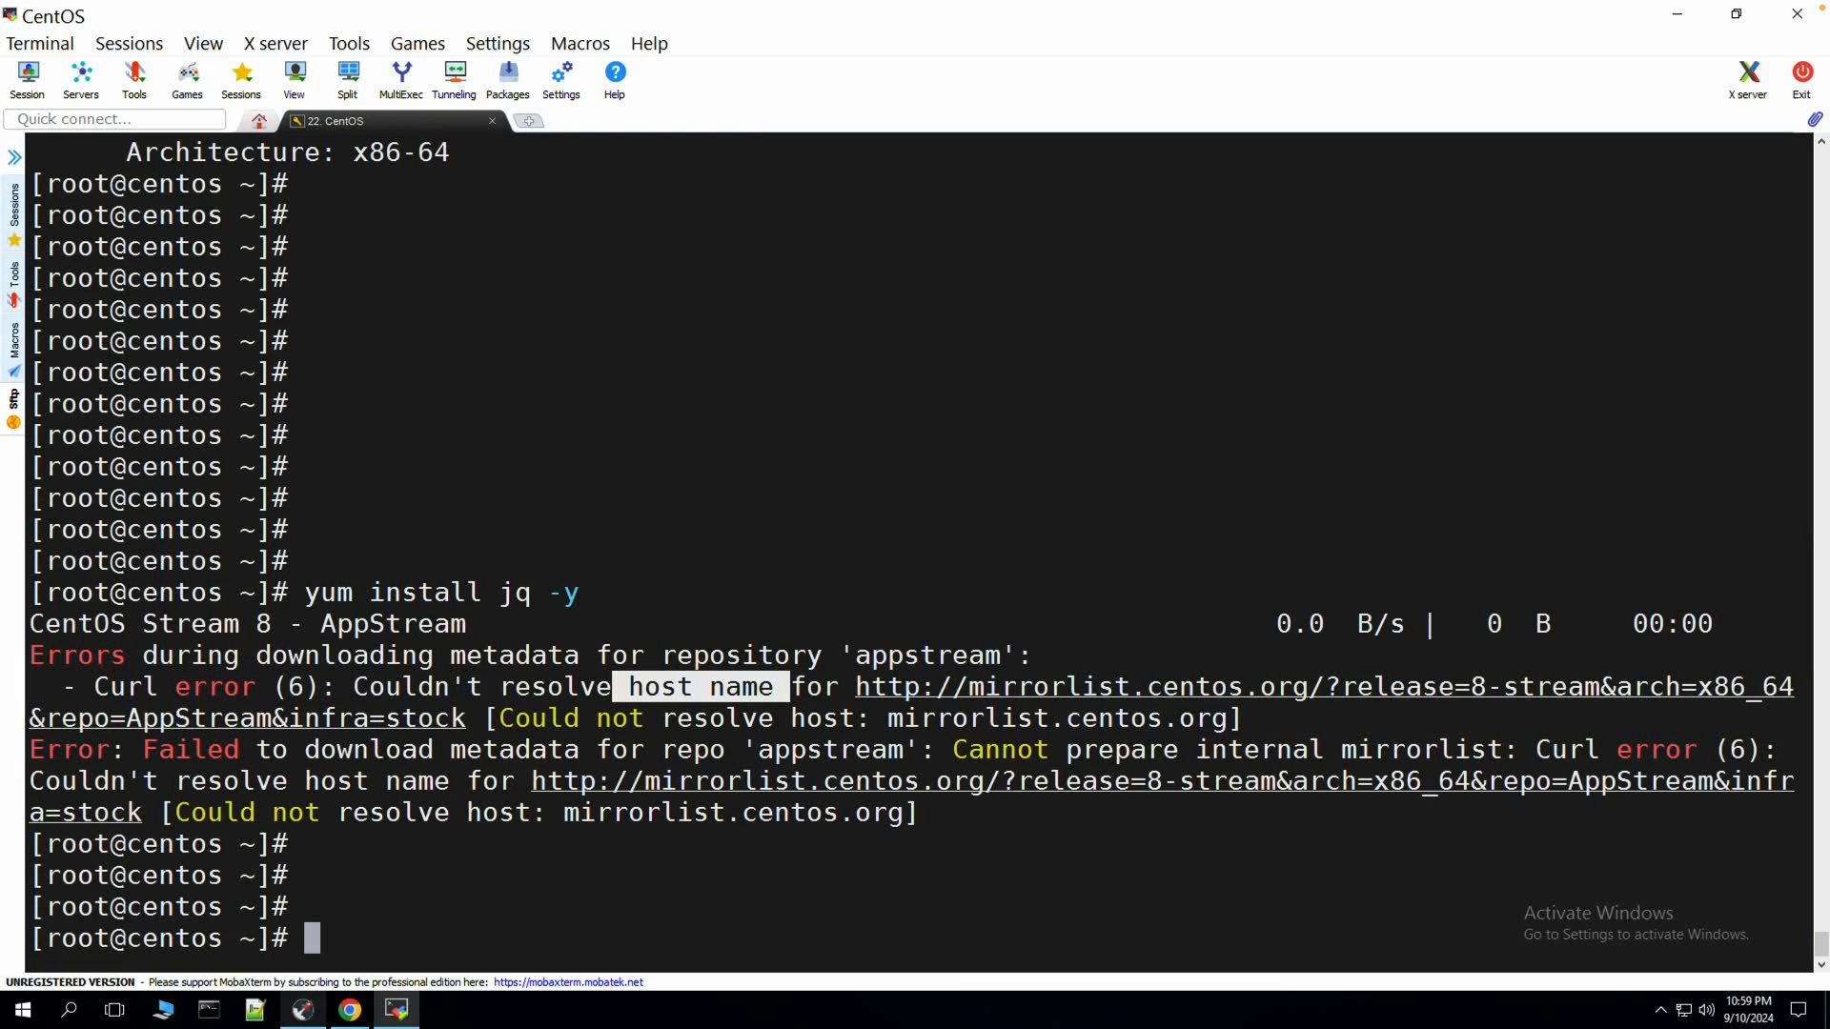
pyautogui.write("sed -i 's/mirrorlist/#mirrorlist/g' /etc/yum.repos.d/CentOS-*")
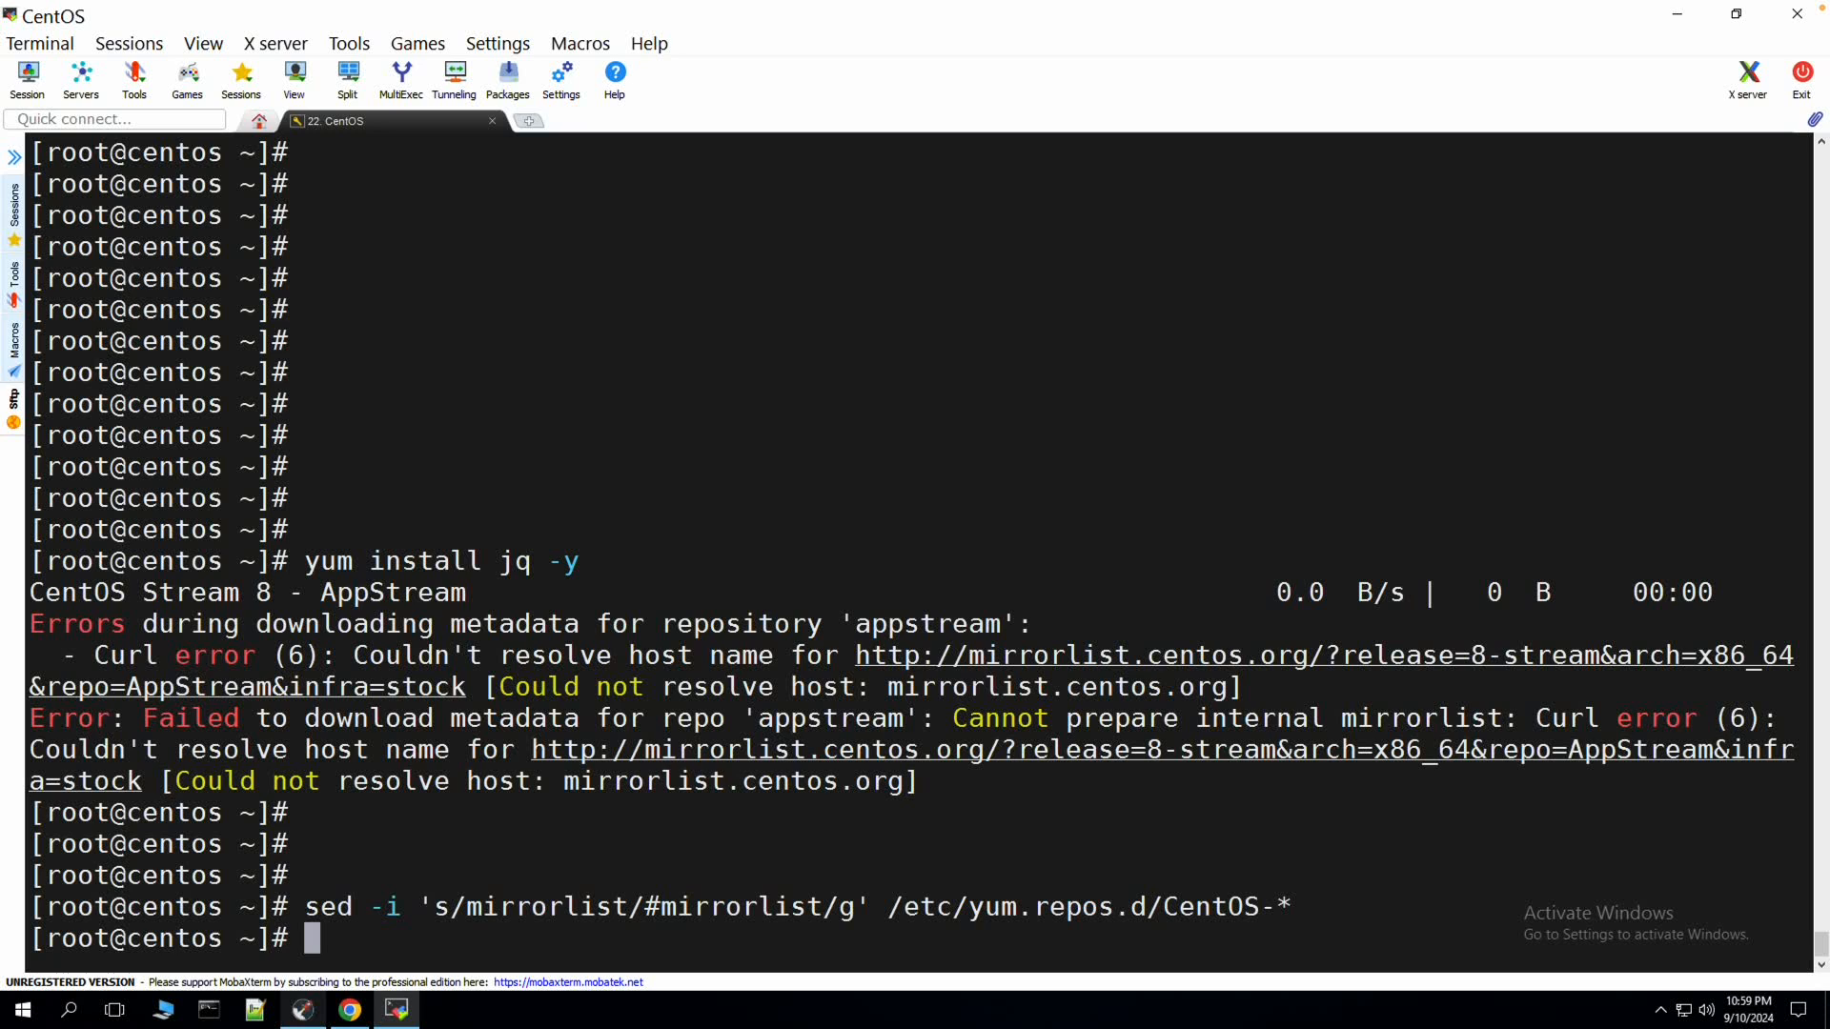
pyautogui.write("sed -i 's|#baseurl=http://mirror.centos.org|baseurl=http://vault.centos.org|g' /etc/yum.repos.d/CentOS-*")
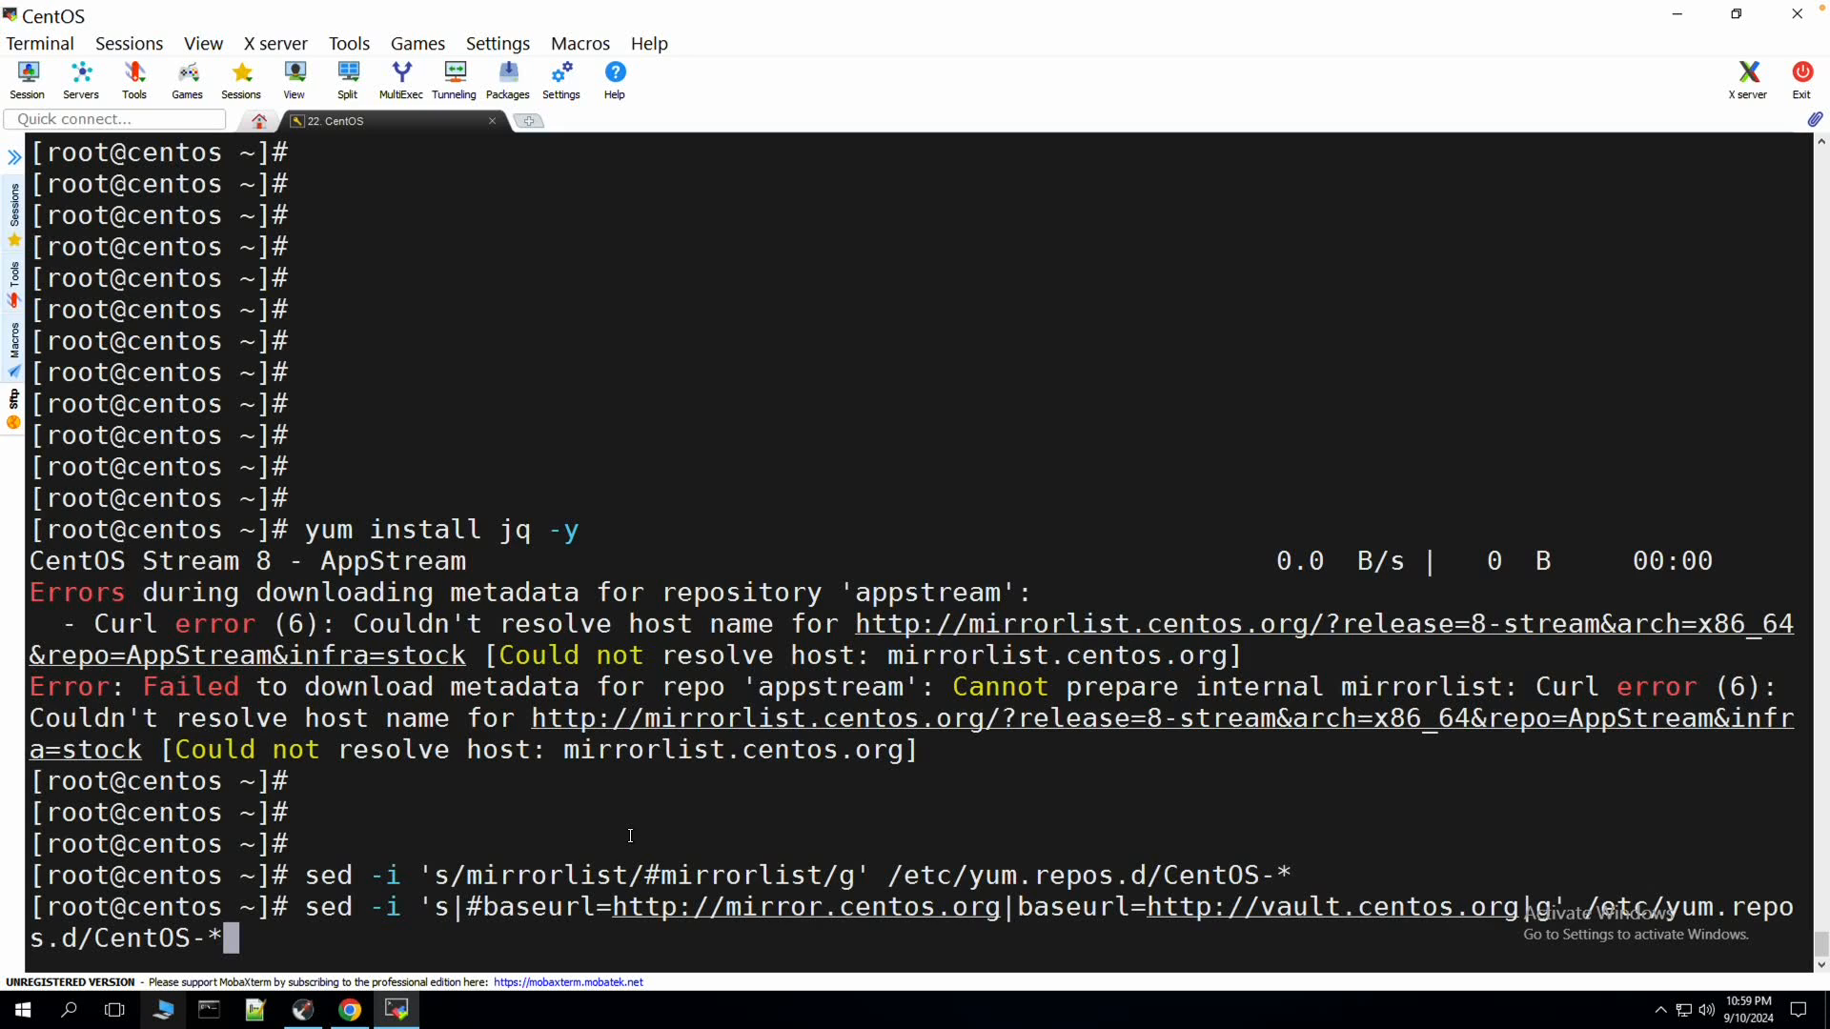
pyautogui.press('Return')
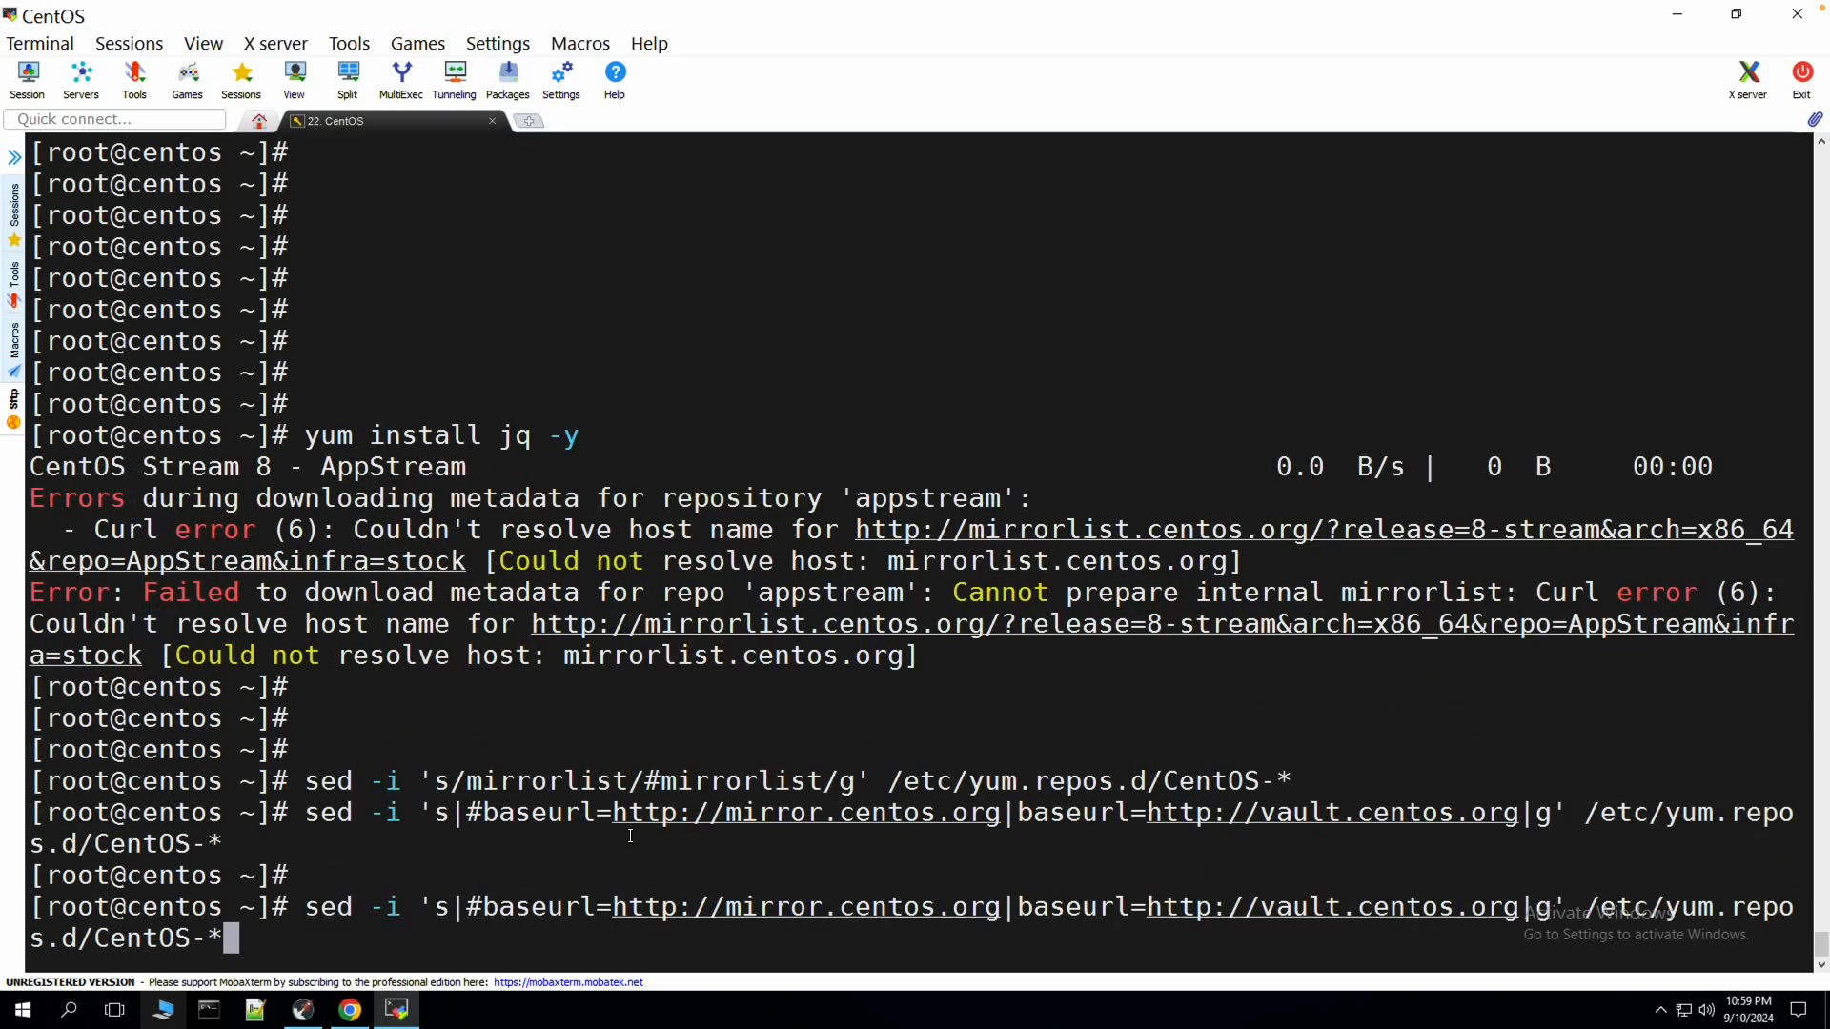
pyautogui.write('yum install jq -y')
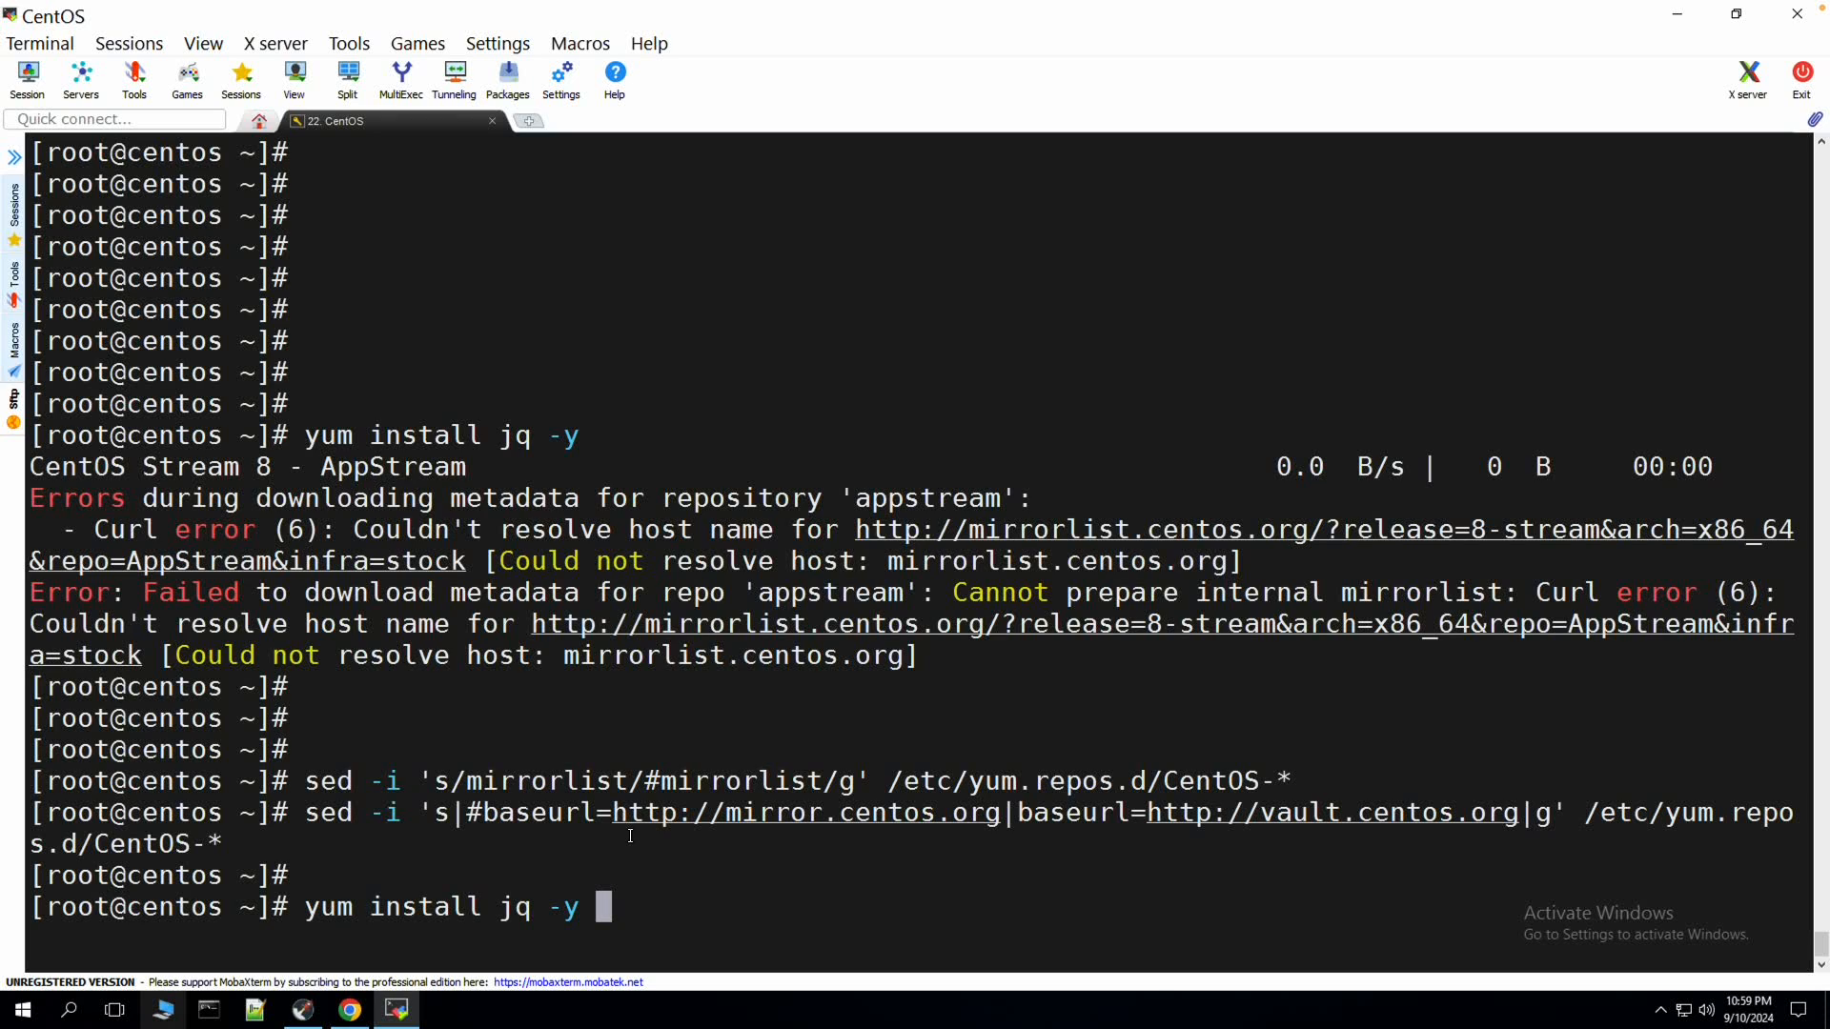